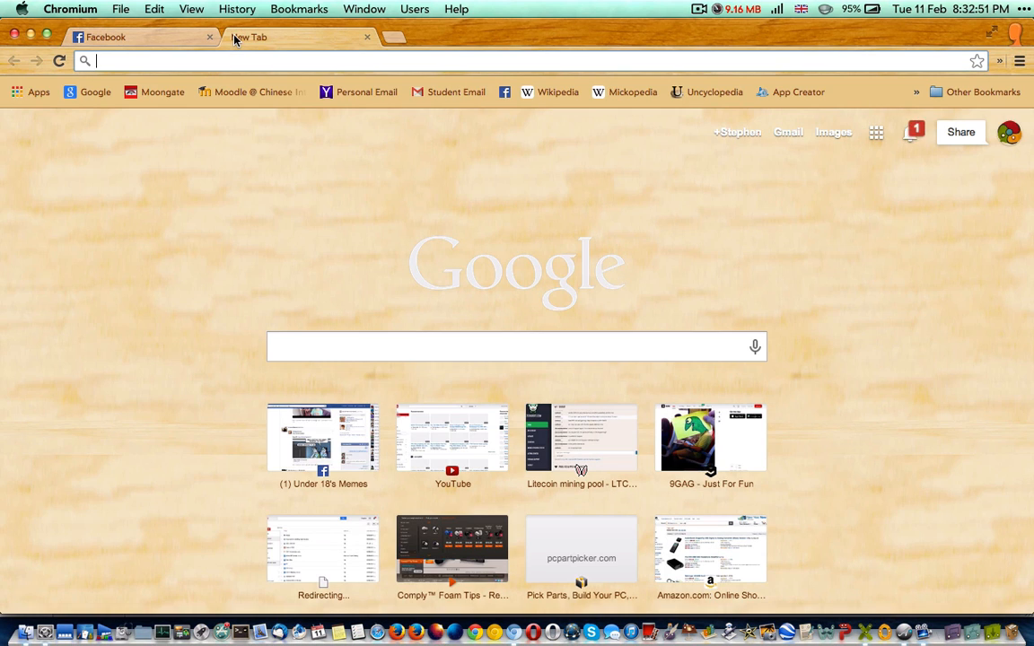
Search Google for 'garm3n hud', browse the results, and begin typing 'sdx'
text(garmnhud)
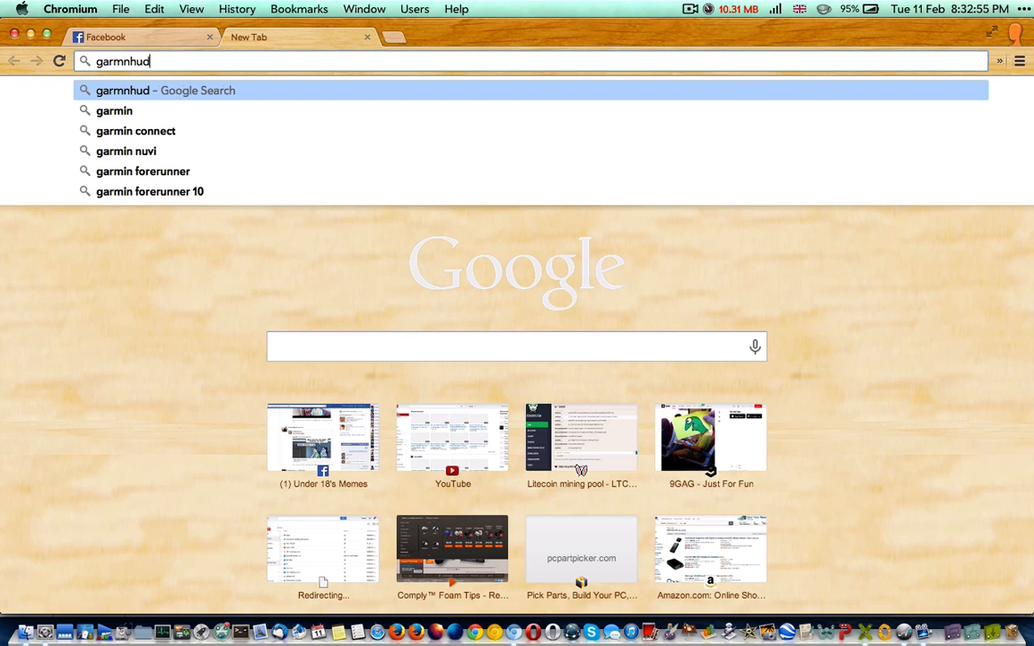
text(garmin hud)
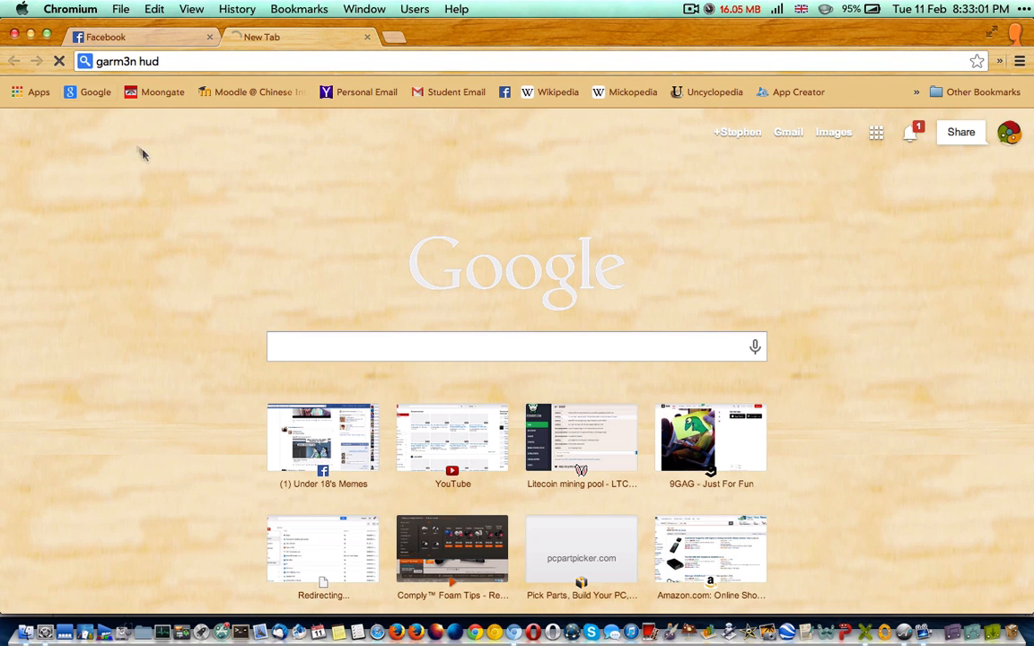
key(Return)
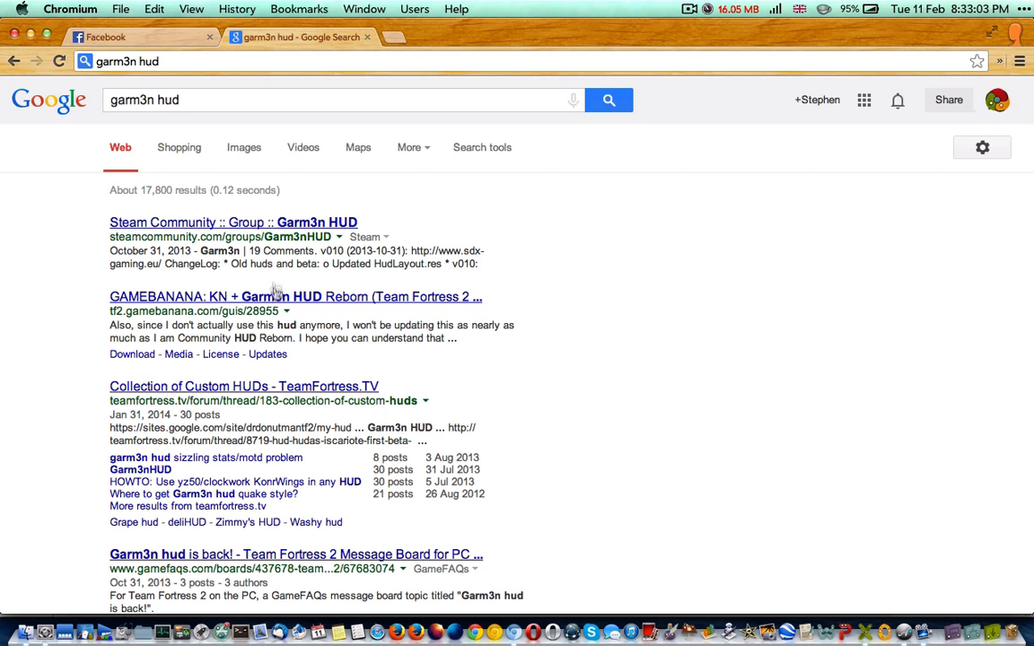
scroll(down, 3)
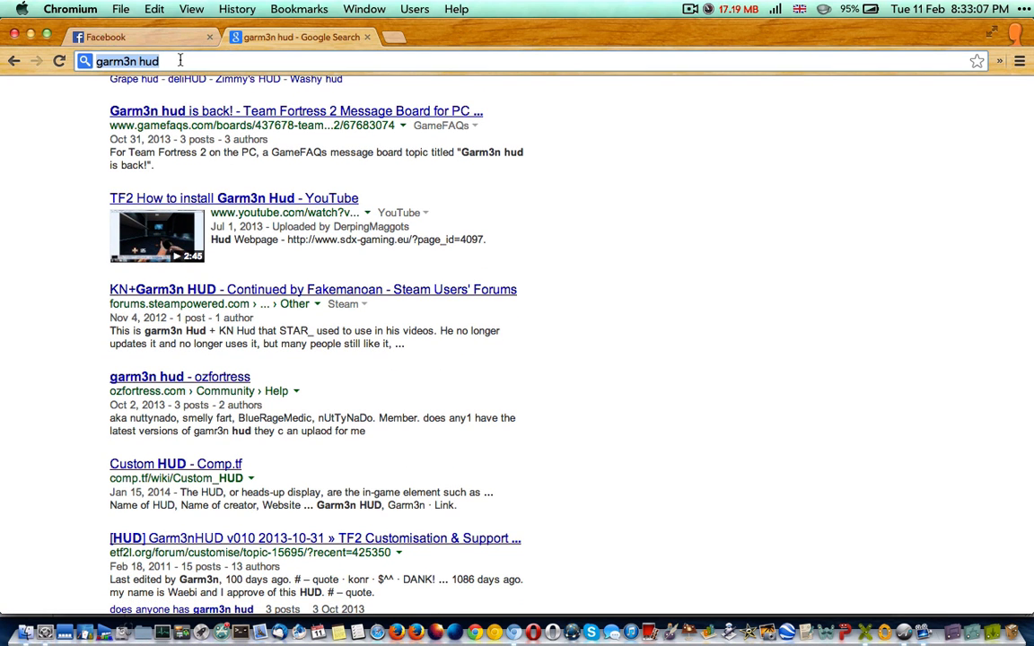
text(sdx)
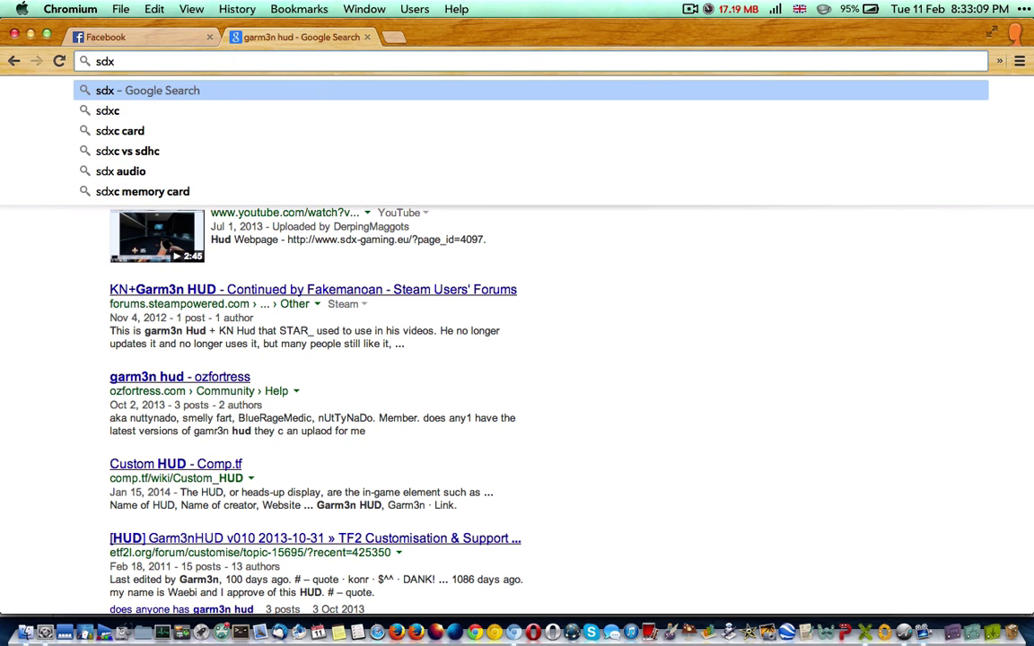
On sdx-gaming.eu, download Garm3nHud v011 from the Download sidebar popup
text(-gaming.eu)
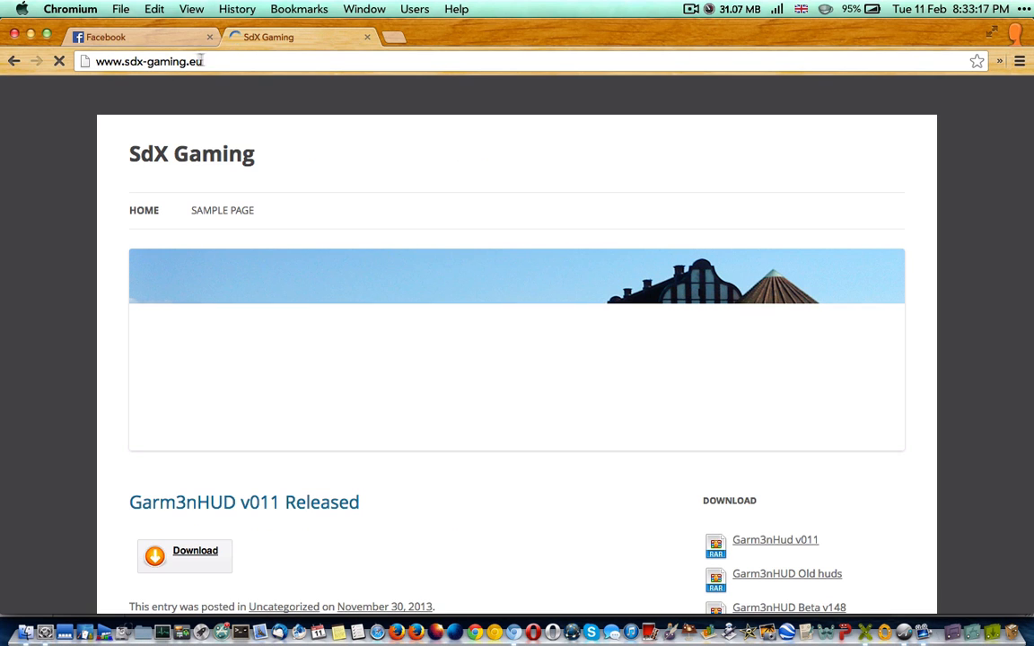
scroll(down, 3)
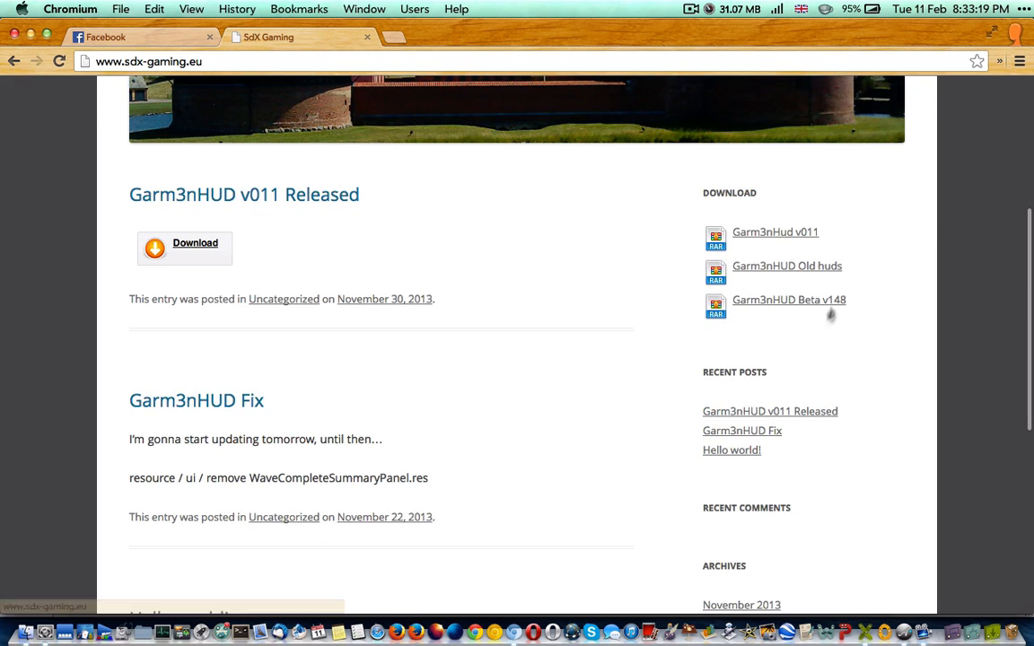
click(185, 248)
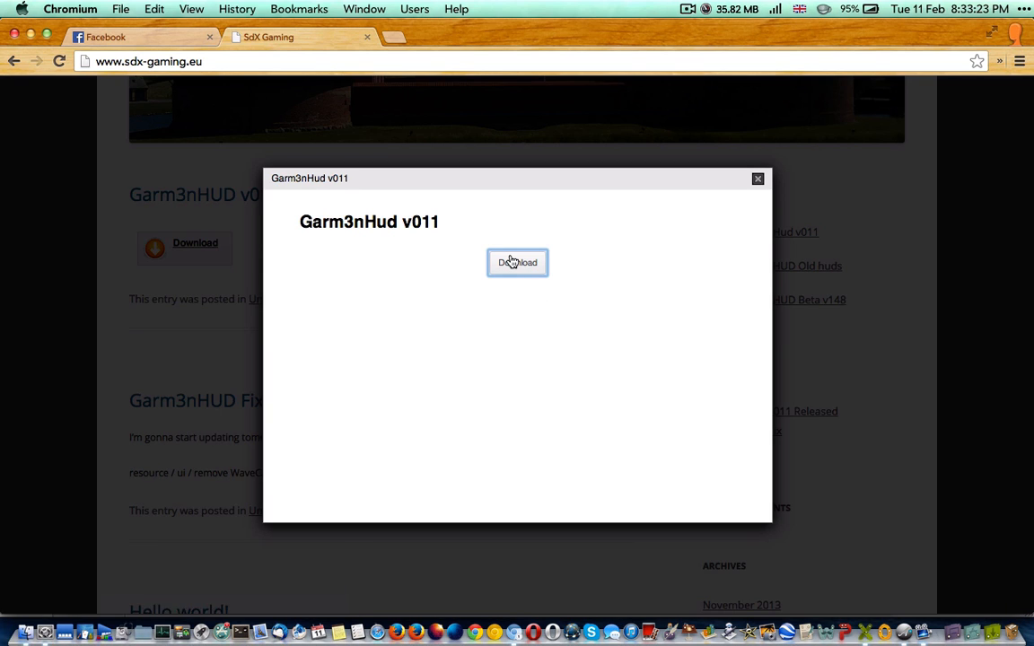
click(518, 262)
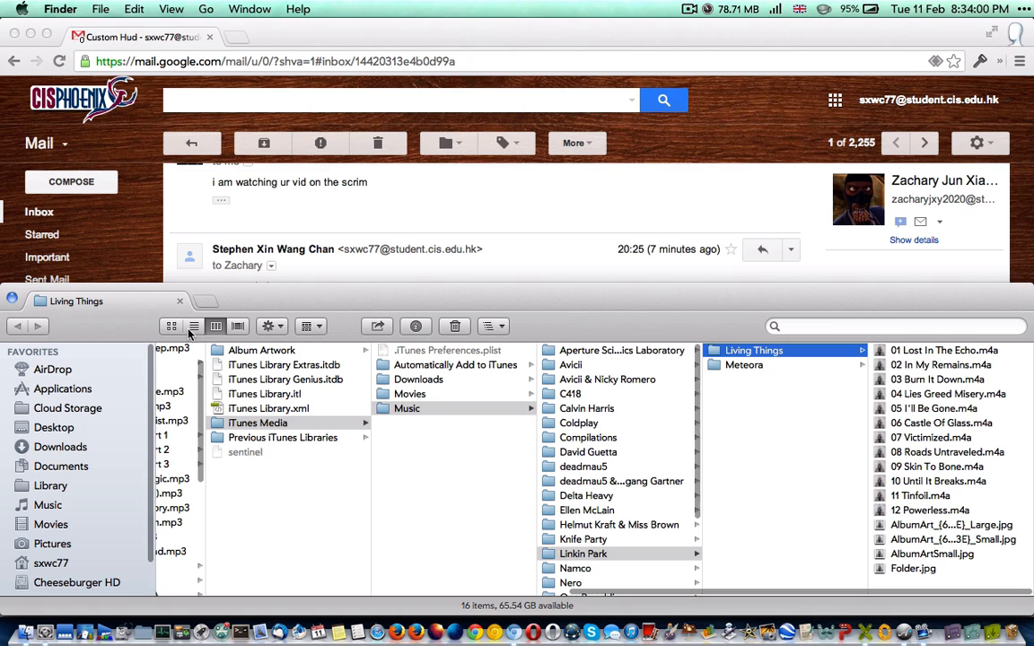
Extract Garm3nHUD_v011.rar in Downloads with The Unarchiver and open the resulting folder
click(60, 447)
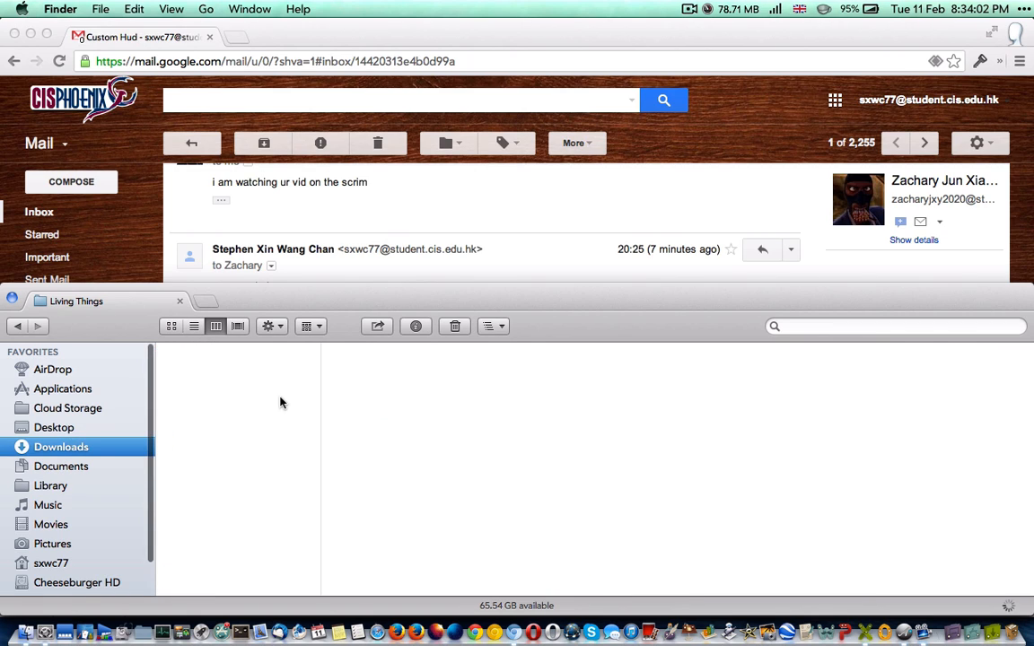
click(60, 446)
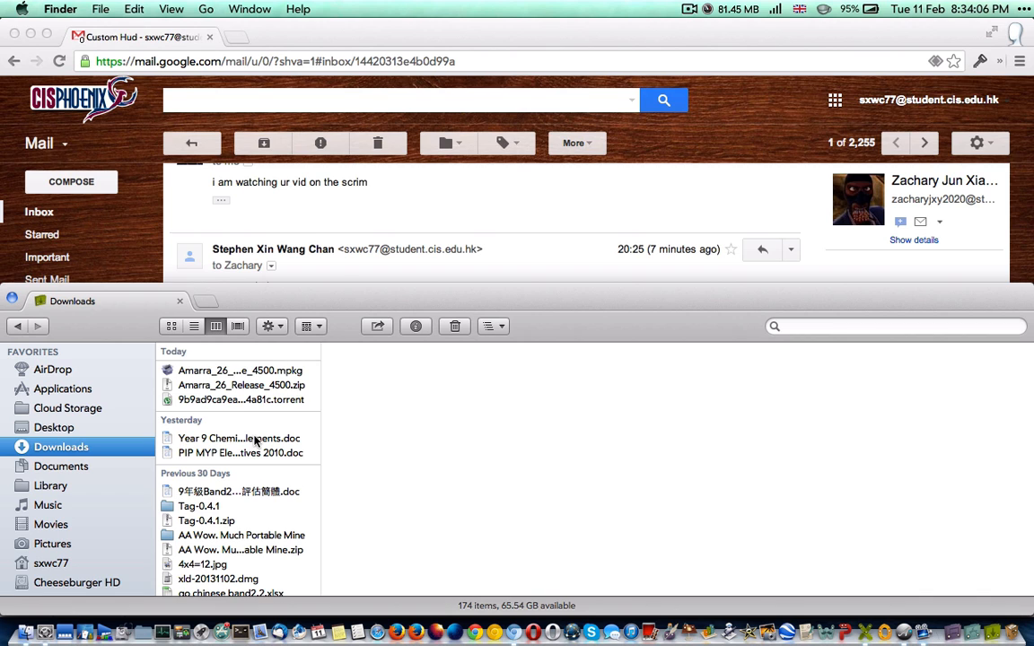
scroll(down, 3)
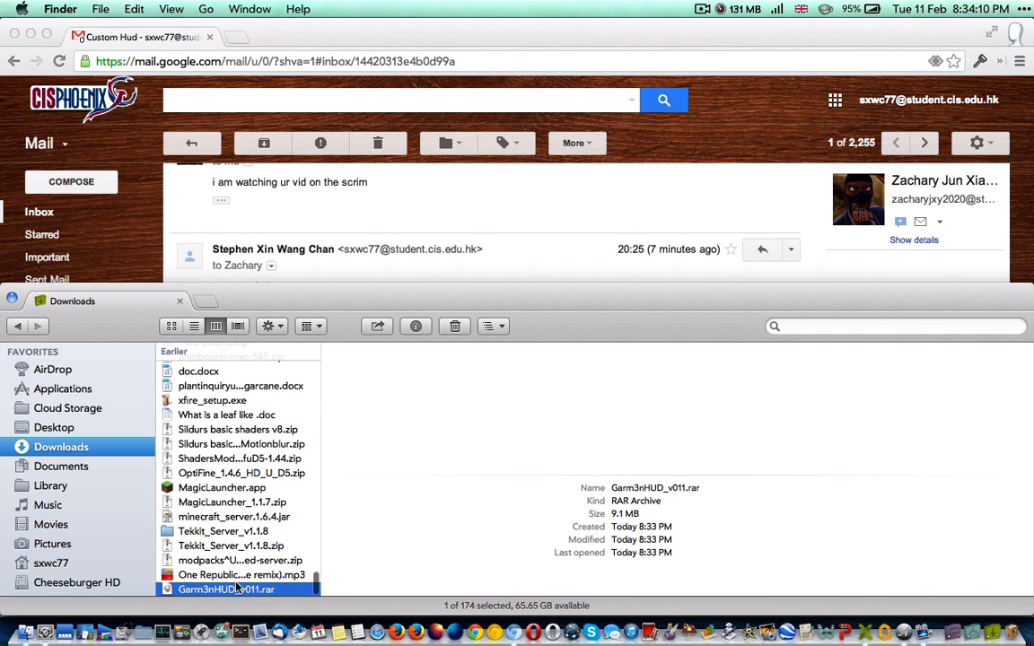
right_click(225, 589)
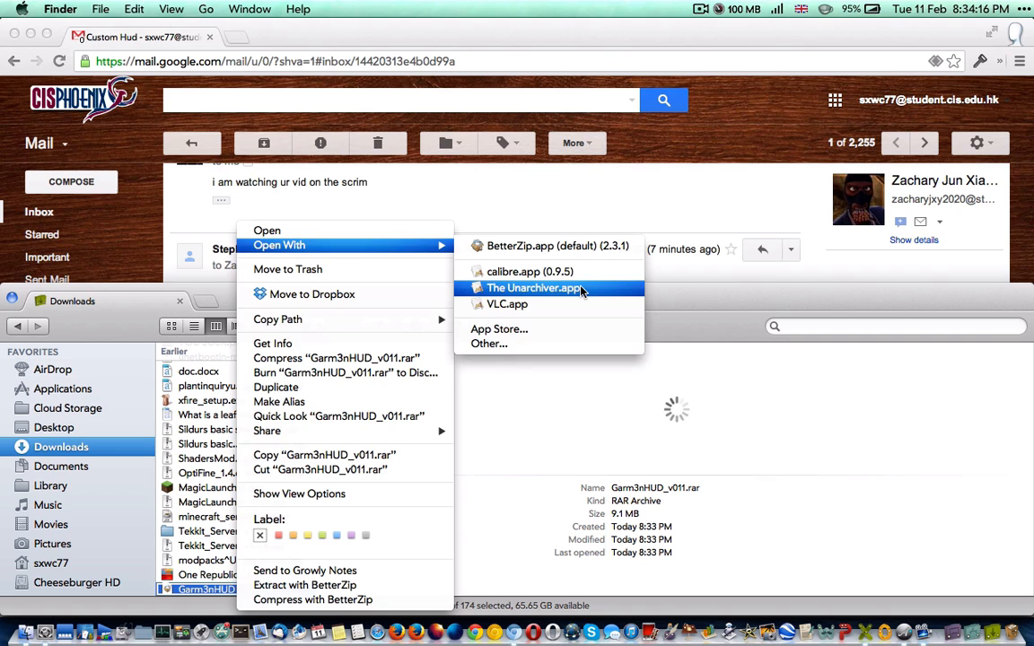
click(533, 288)
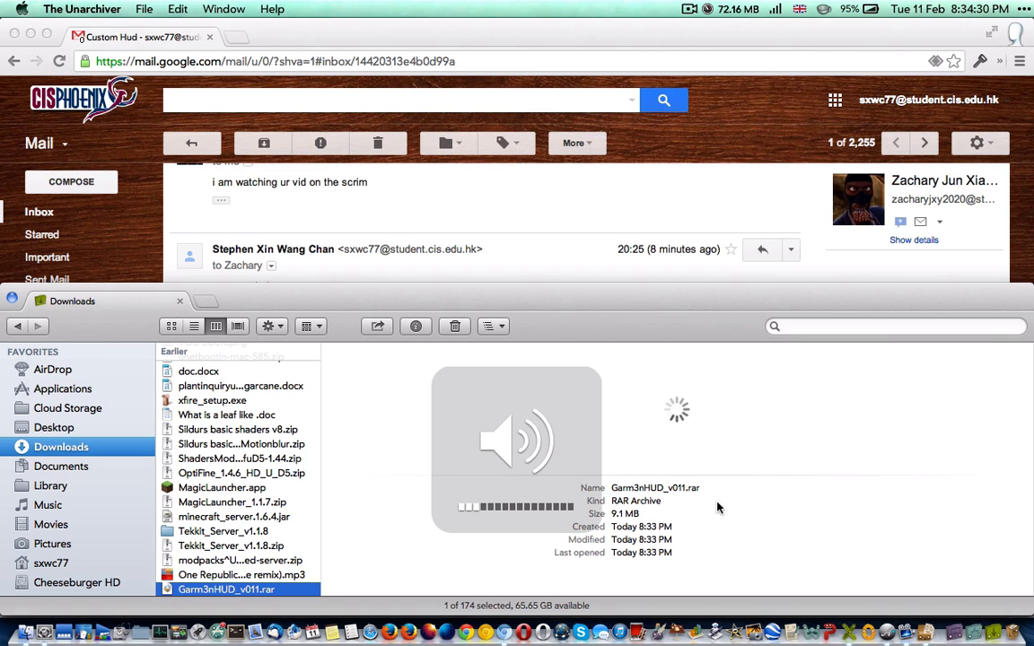
double_click(225, 590)
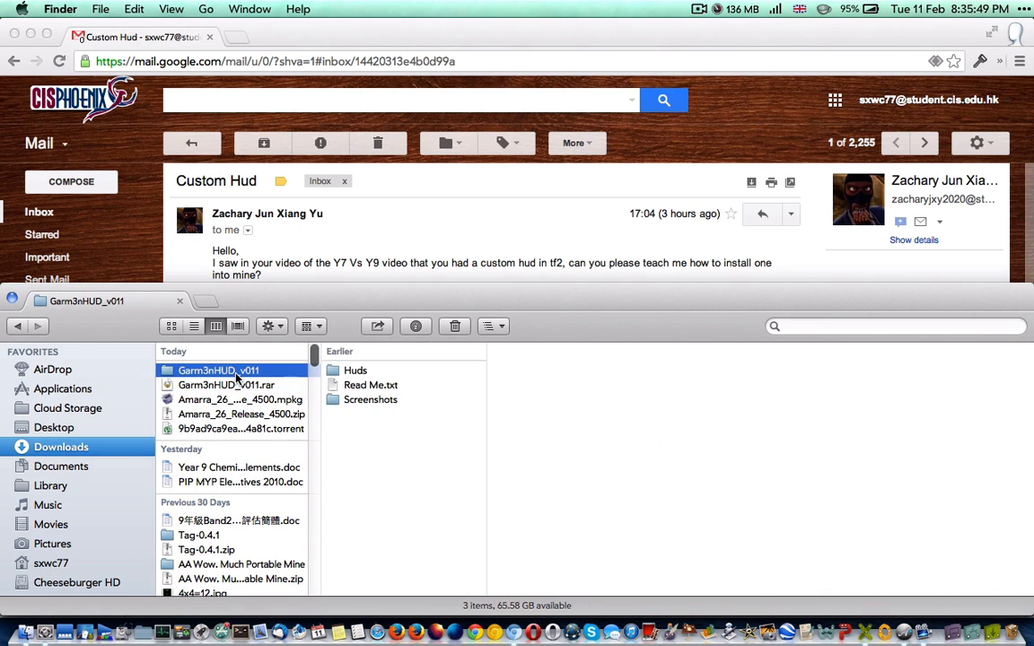
Open Garm3nHUD_v011's Huds folder to reach the SdX-2013 variant
click(371, 400)
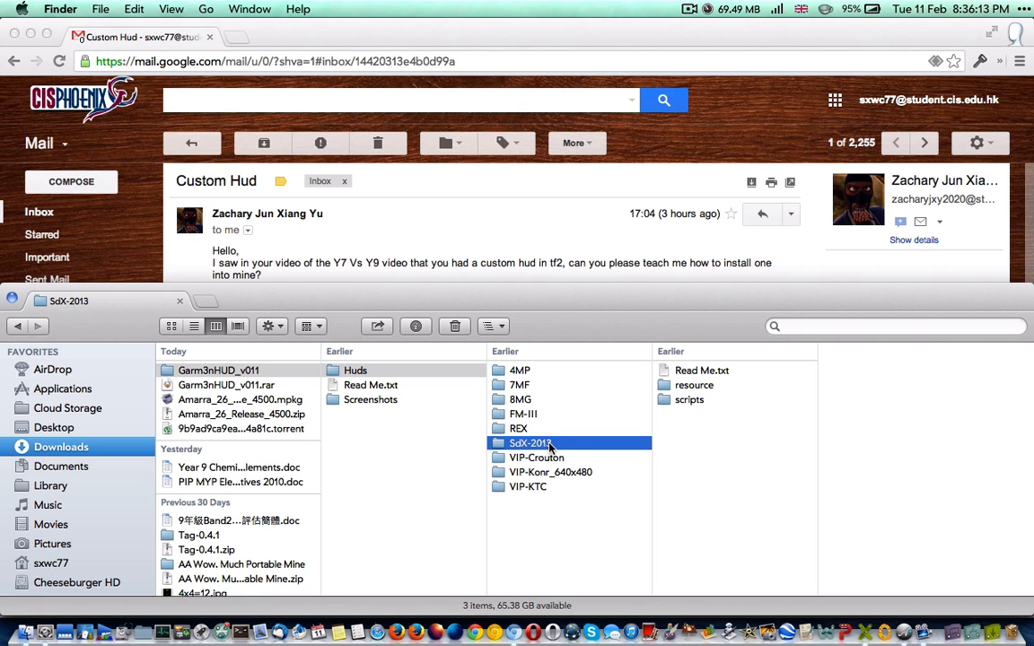
mouse_move(283, 348)
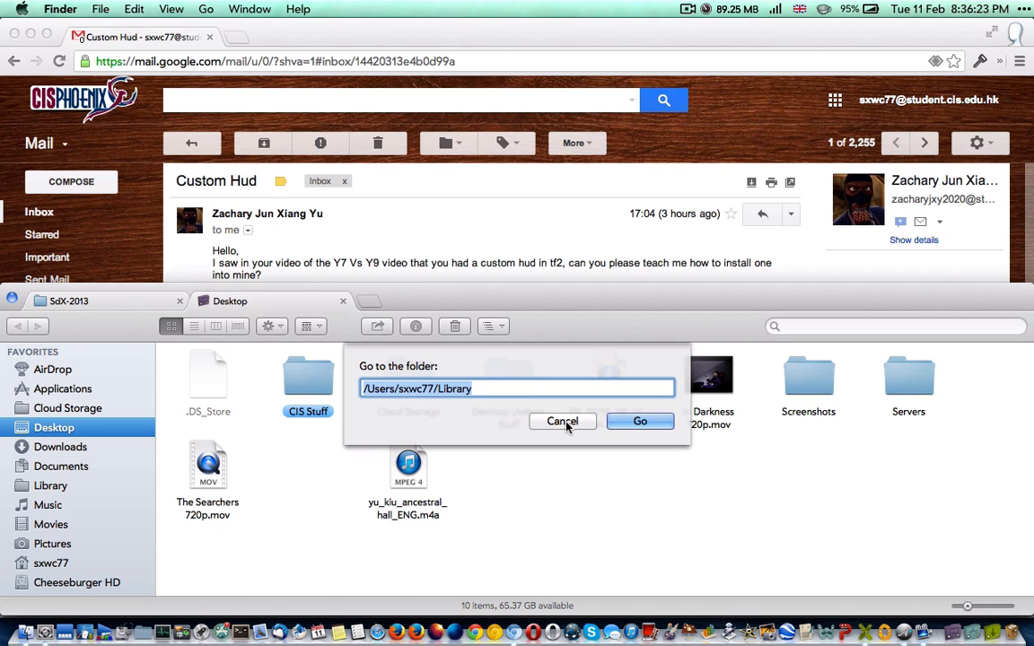
Browse Library > Application Support > Steam > SteamApps > common > Team Fortress 2
click(640, 421)
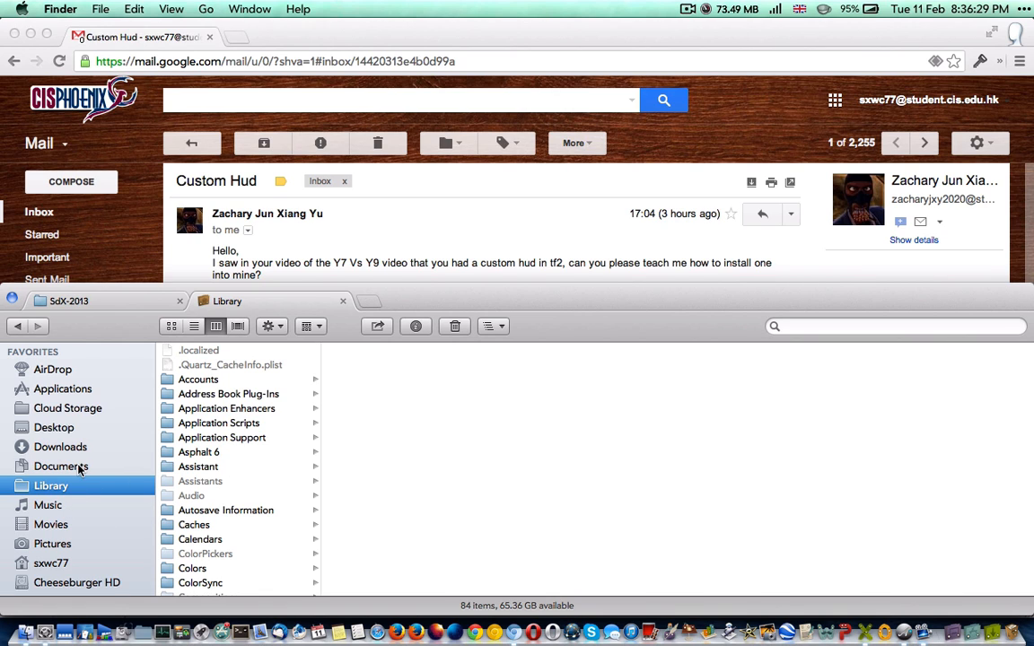
click(222, 437)
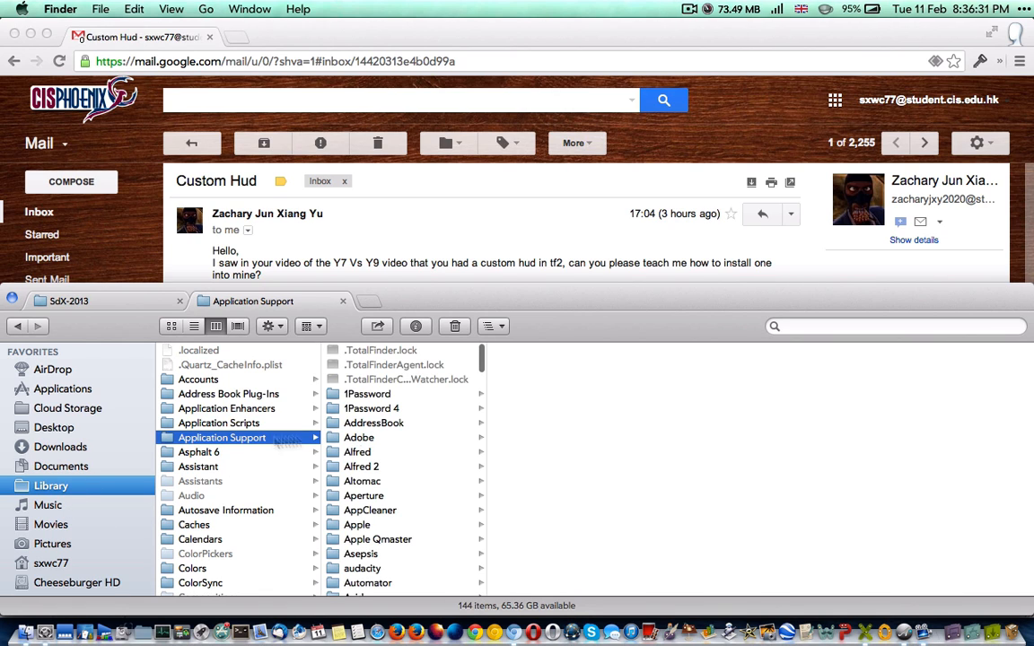
scroll(down, 3)
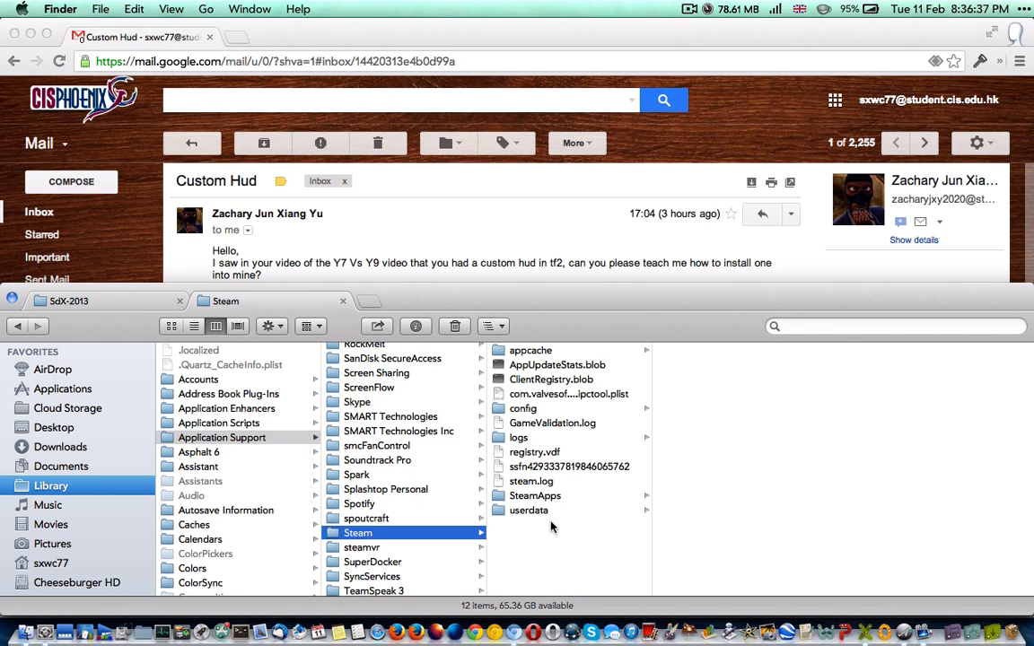
click(535, 495)
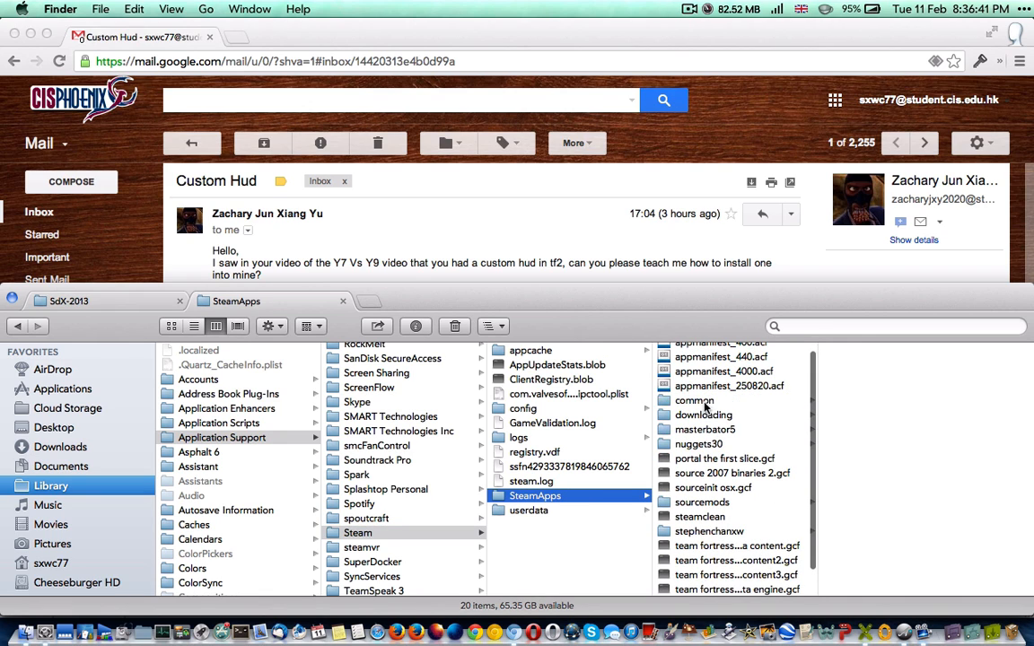
click(694, 400)
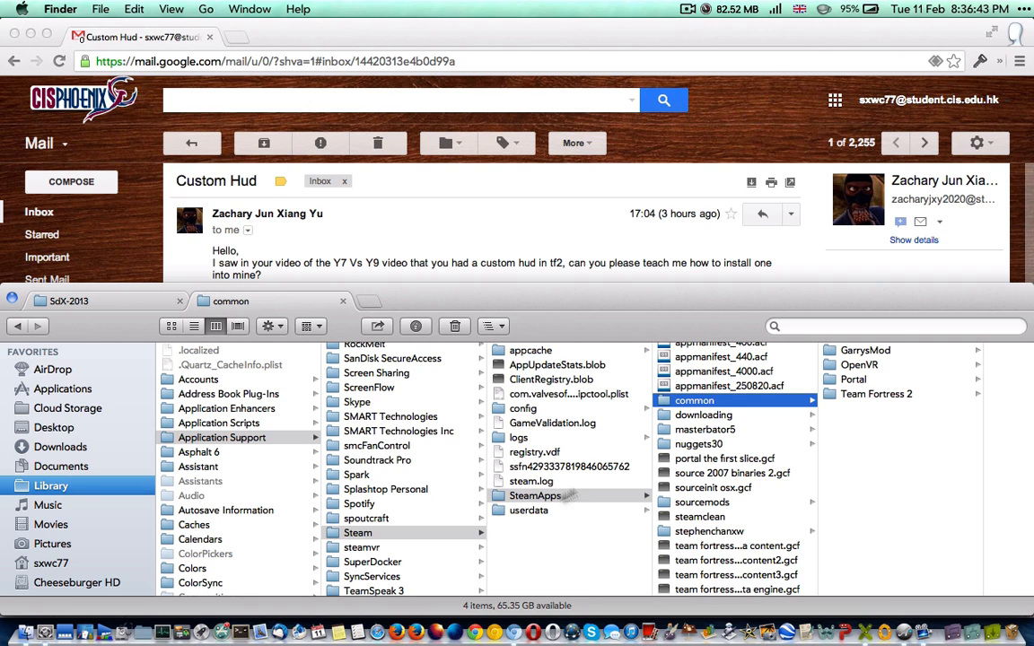
click(877, 394)
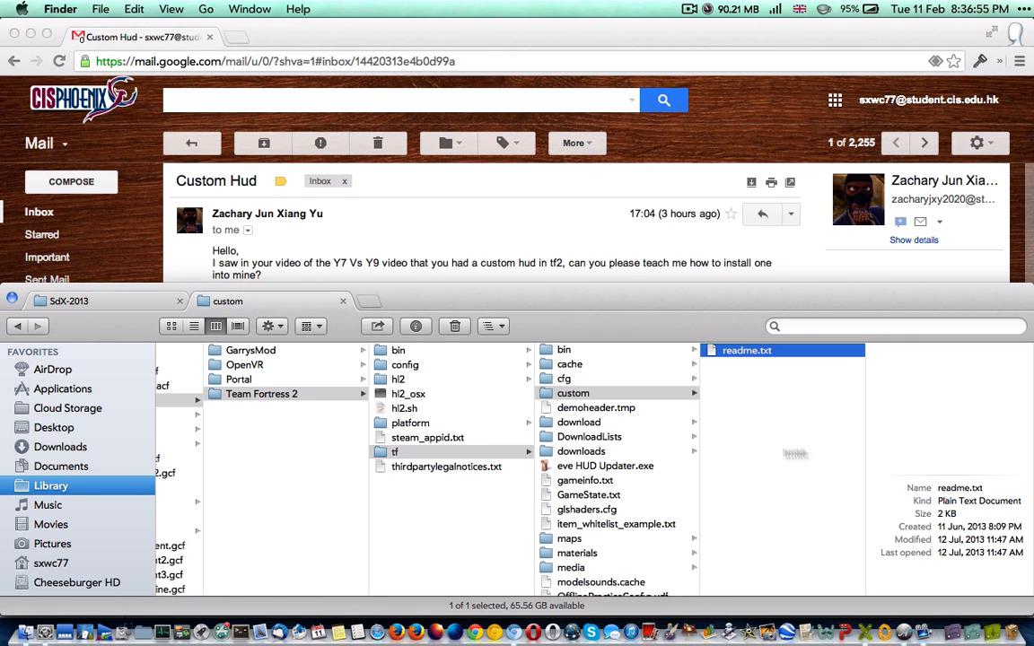
Preview readme.txt in tf/custom and paste the SdX-2013 folder into custom
click(61, 446)
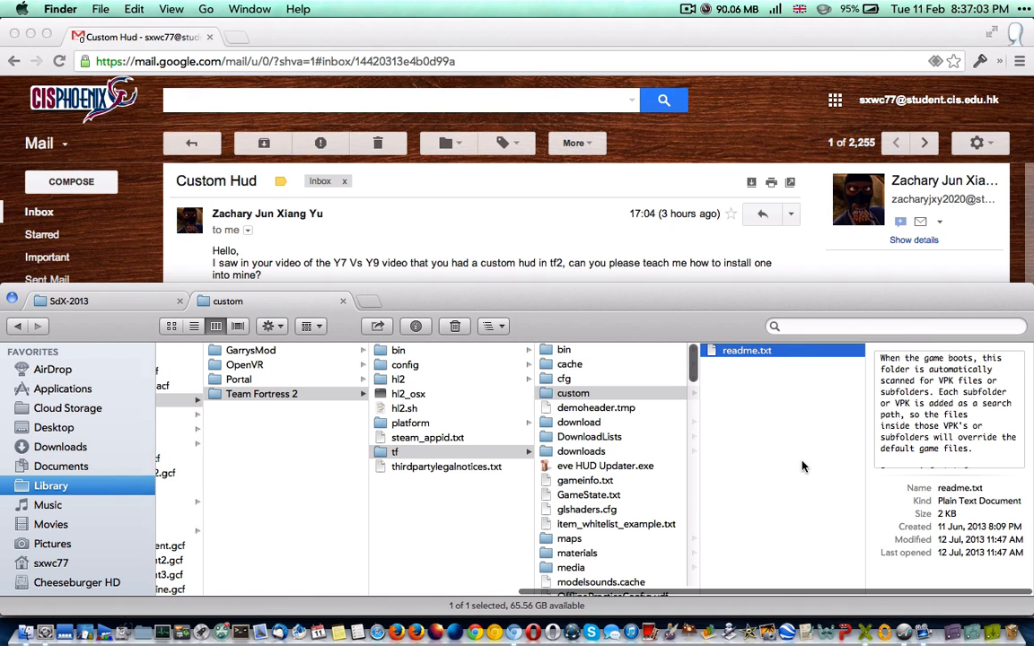
click(573, 393)
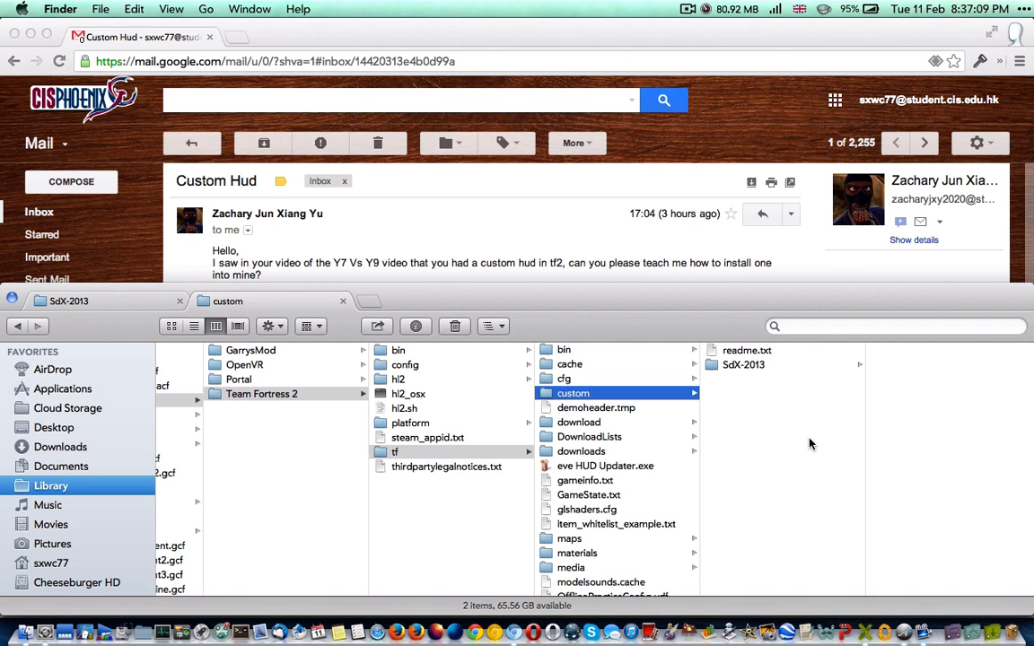
mouse_move(779, 279)
text(se)
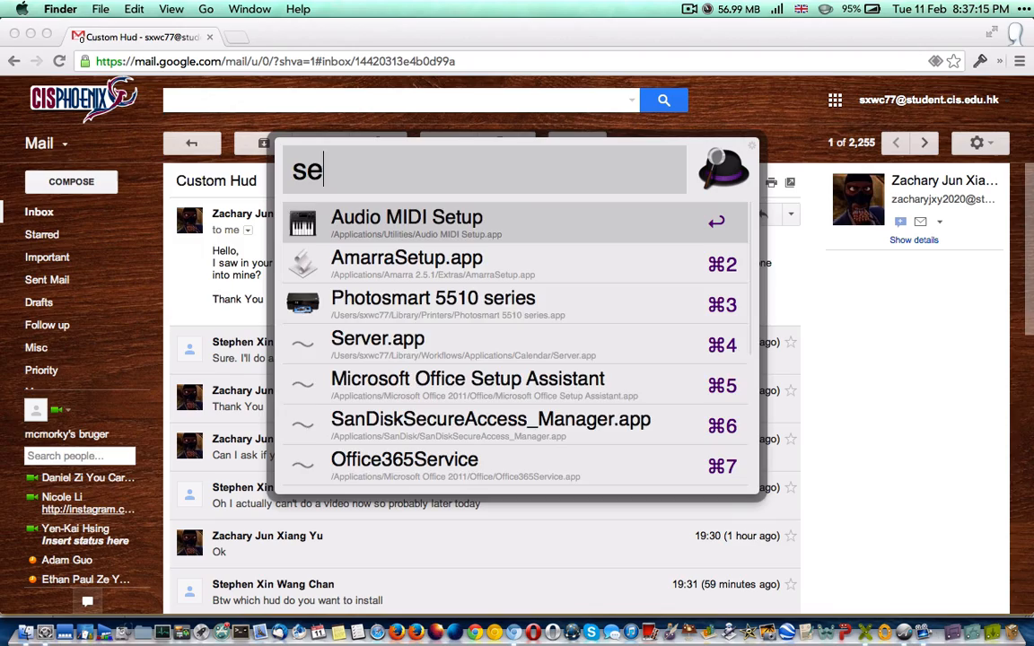
Dismiss the Alfred launcher after querying 'se'
key(escape)
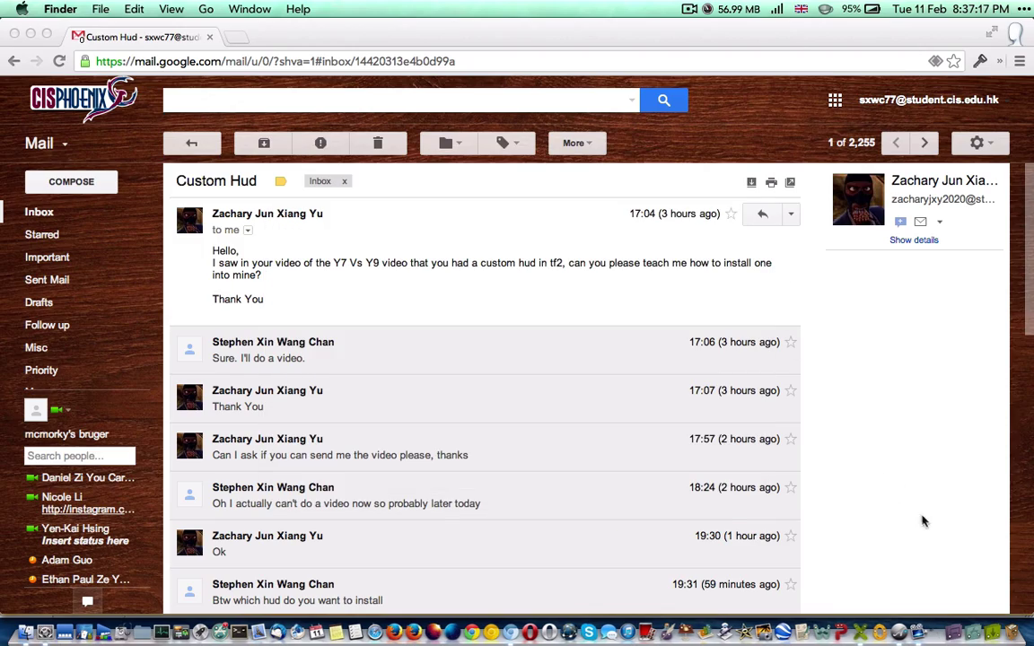
mouse_move(953, 471)
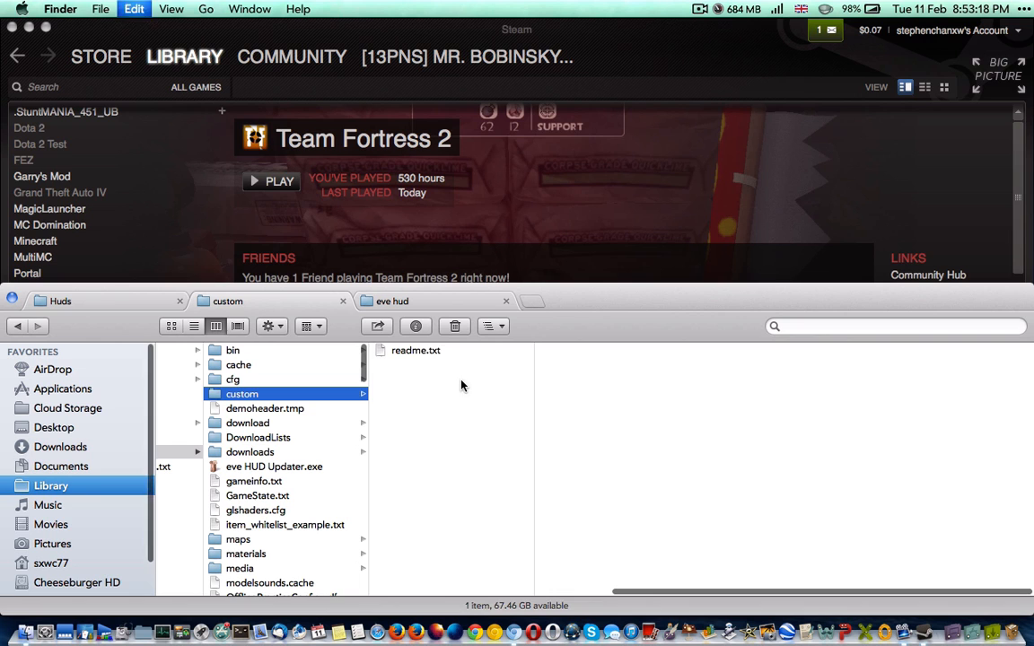
Bring the Steam library forward and press PLAY for Team Fortress 2
click(271, 180)
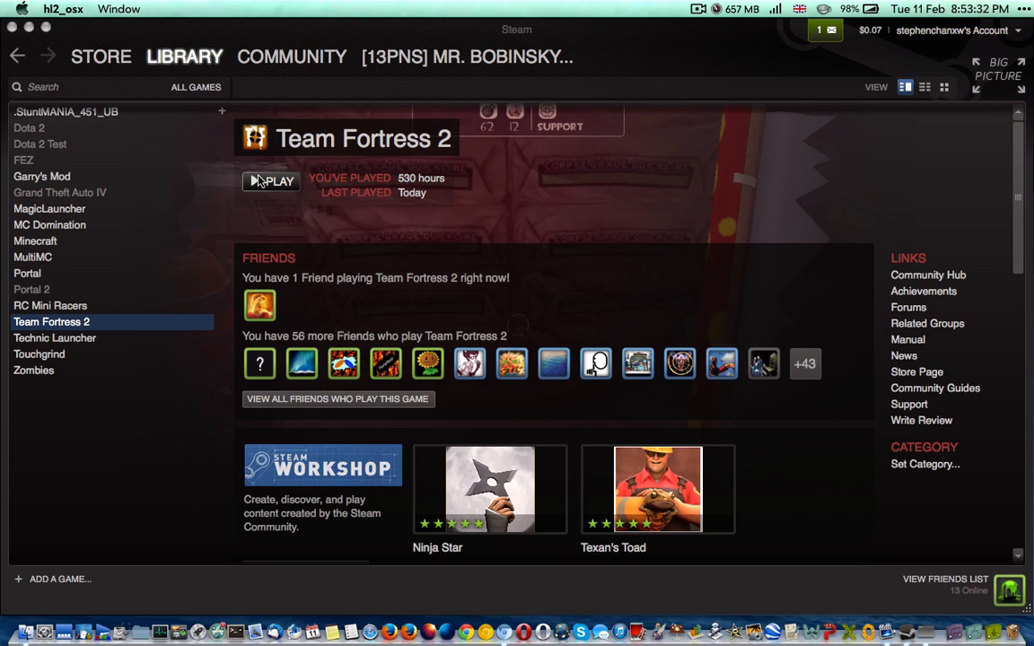
click(271, 181)
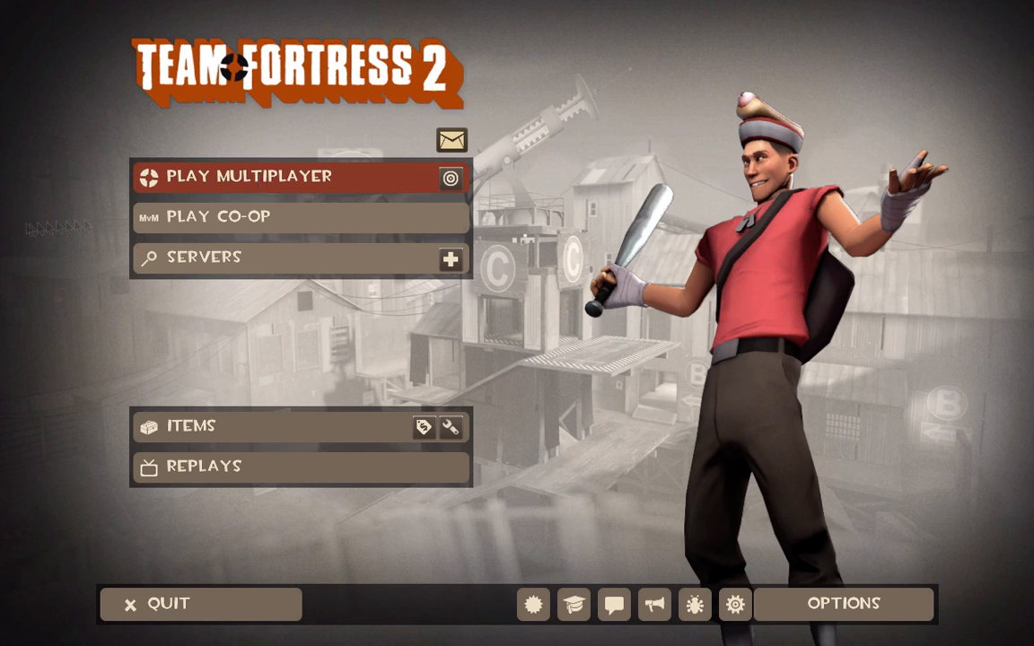
mouse_move(302, 260)
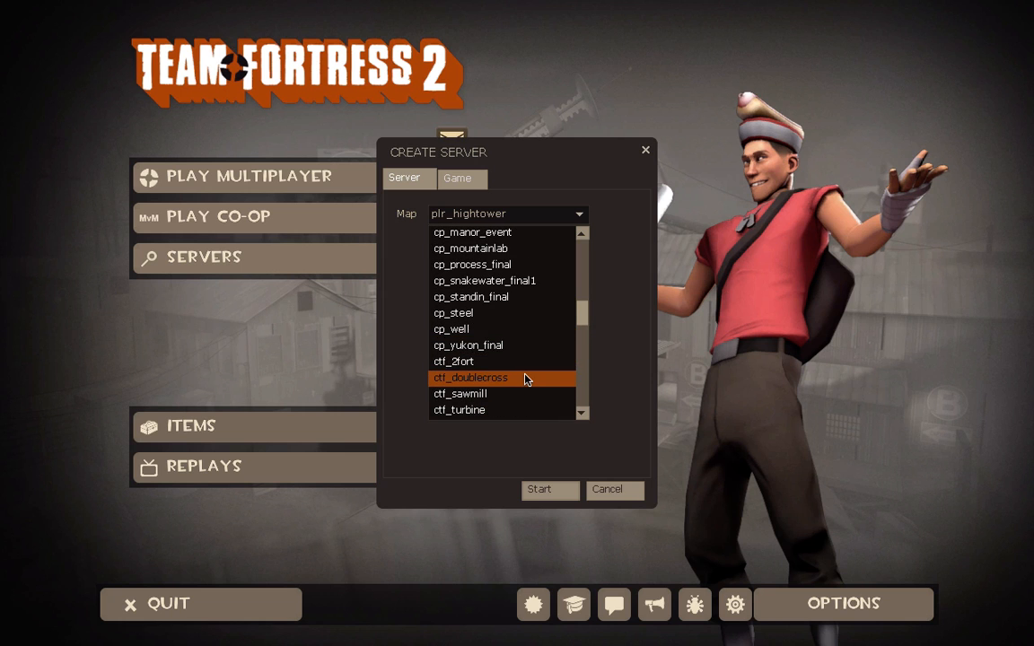
Scroll up and down through the Create Server map list, reaching the mvm maps
scroll(up, 3)
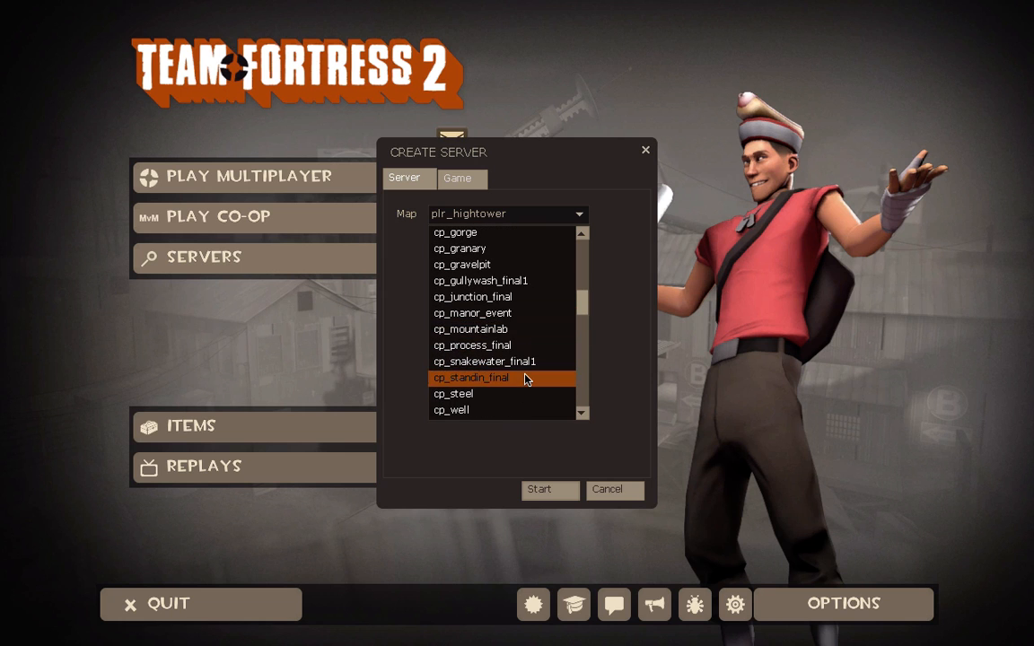
scroll(down, 3)
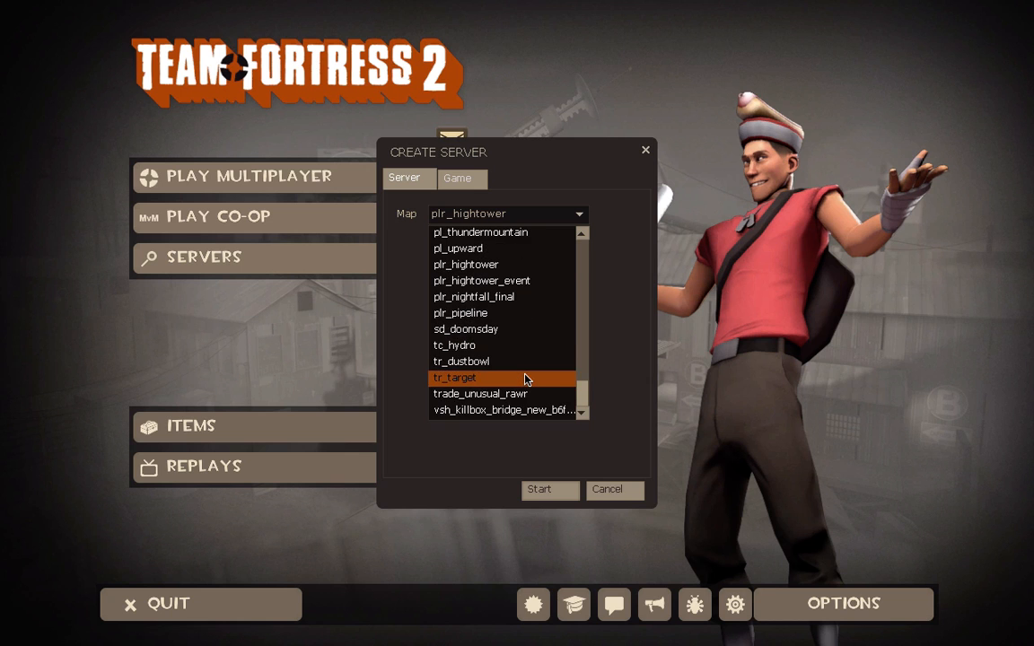
scroll(up, 3)
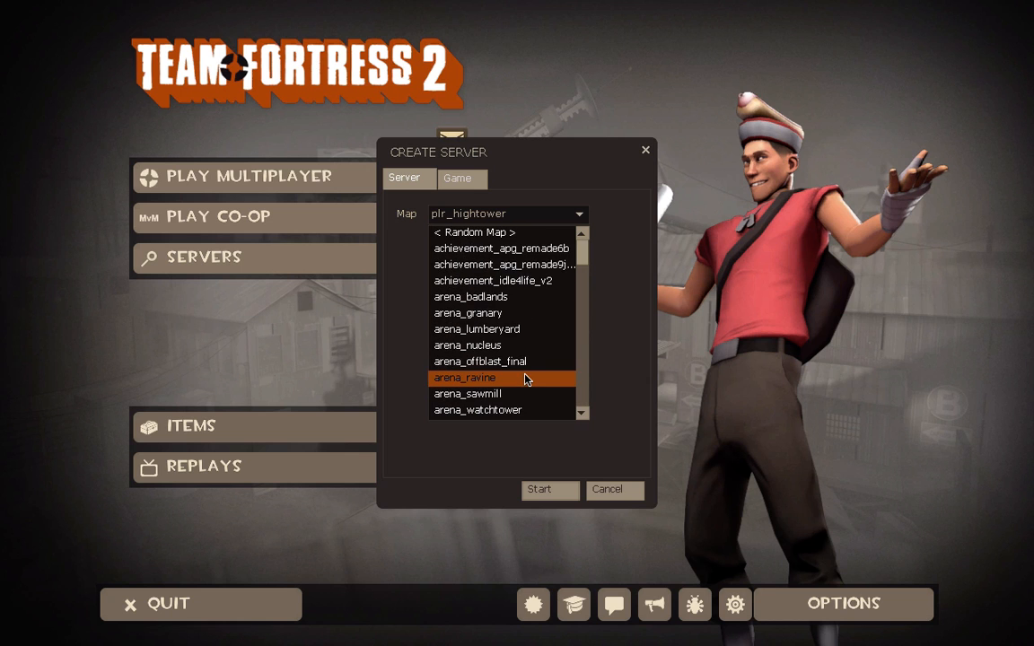
scroll(down, 3)
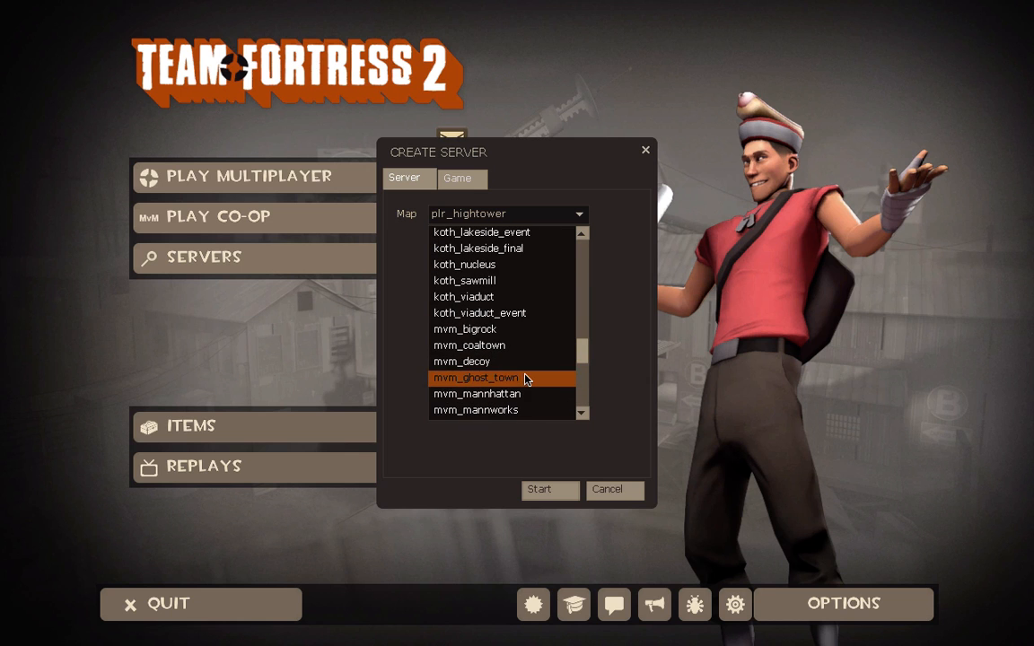